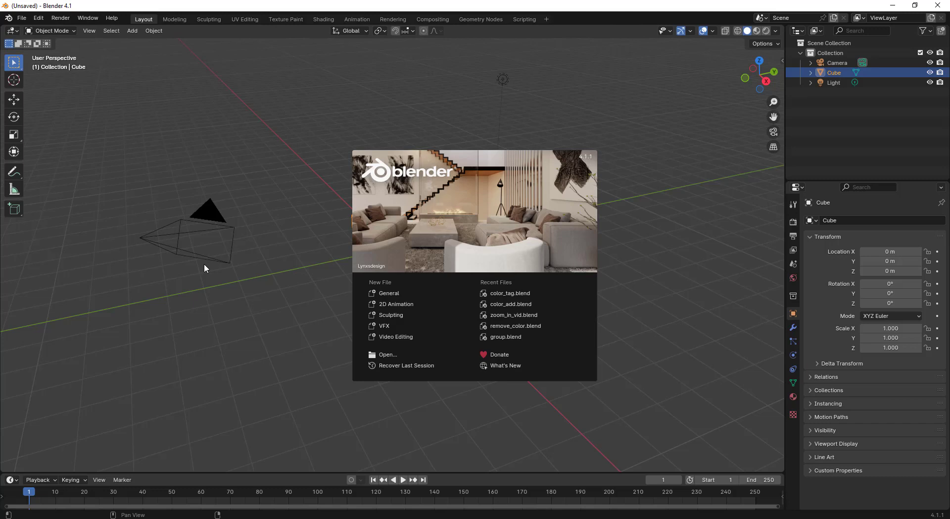
mouse_move(402, 340)
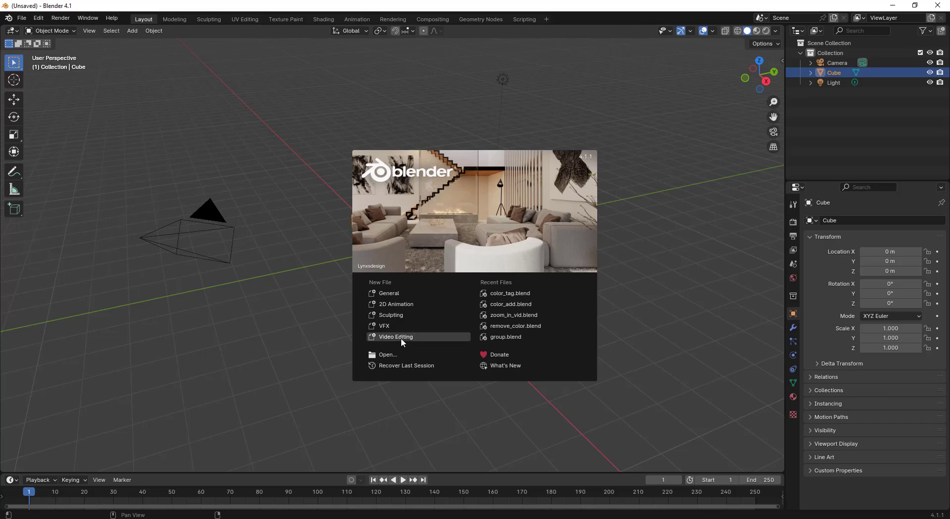
- Start a new project from the Video Editing template on the splash screen
left_click(396, 337)
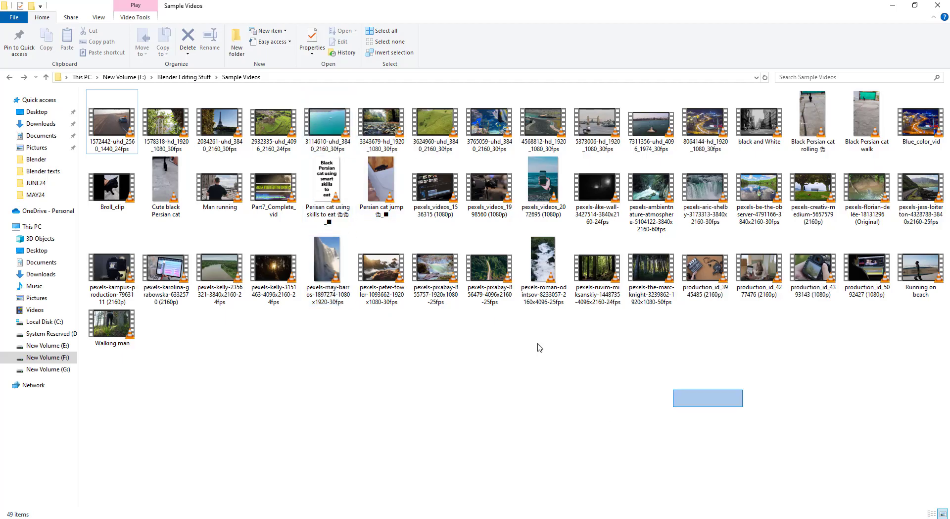
left_click(597, 187)
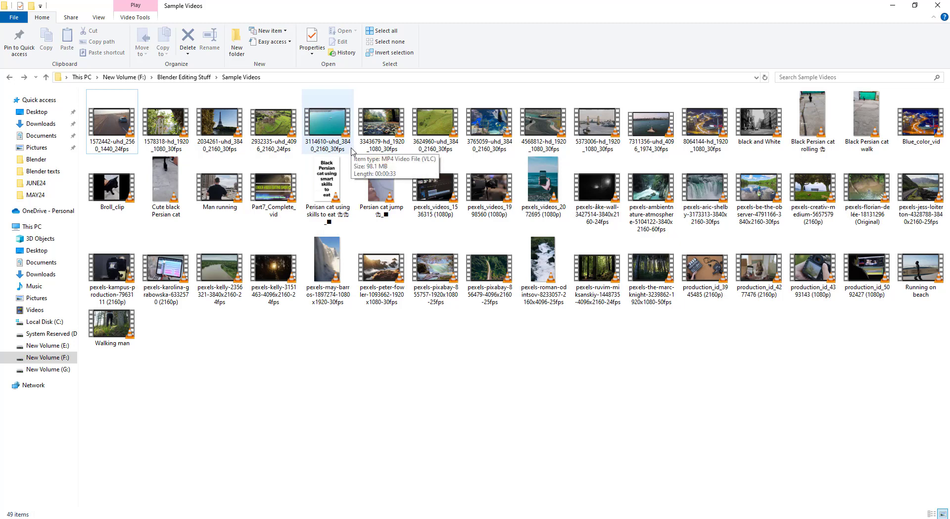
mouse_move(343, 131)
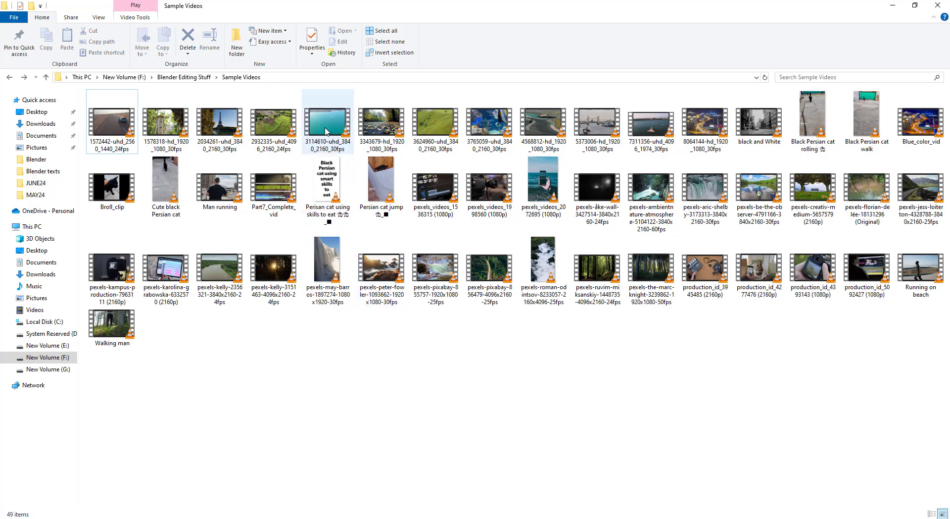
left_click(326, 123)
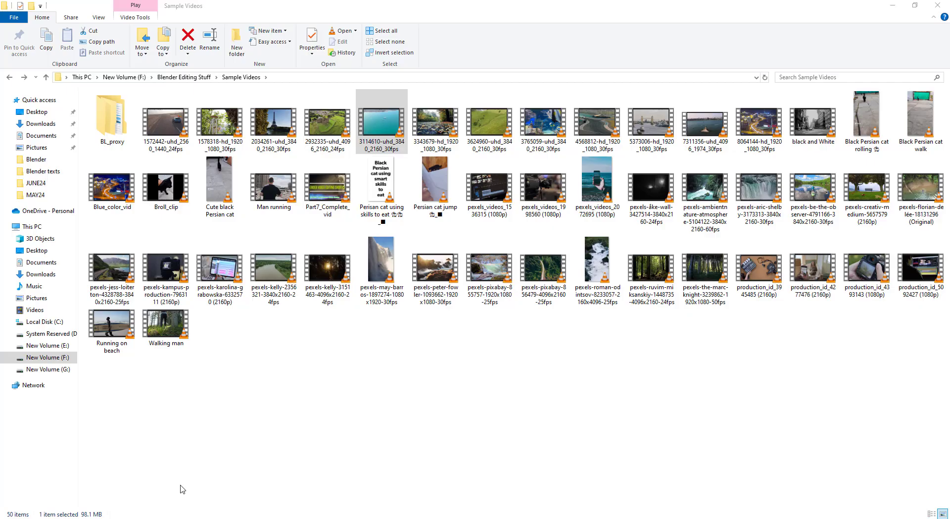
- Deselect the clip so the BL_proxy folder is visible among the Sample Videos items
left_click(111, 116)
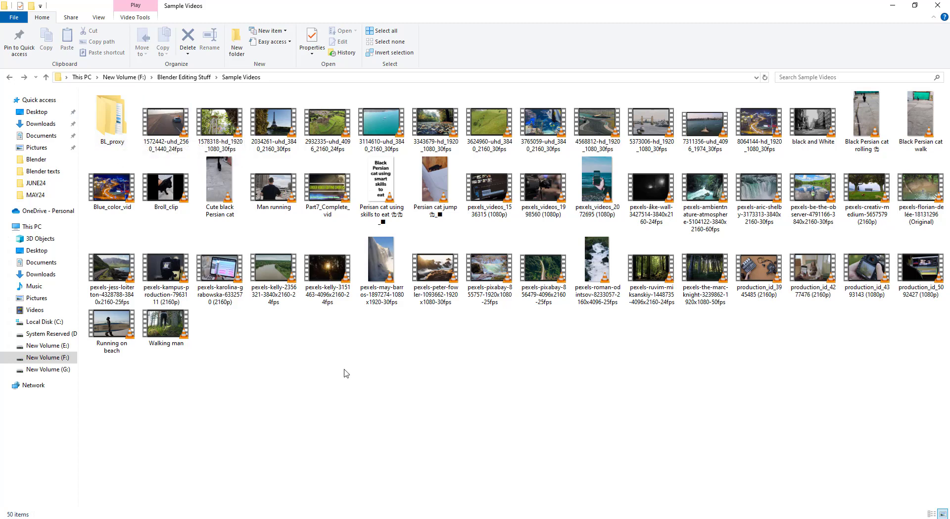
mouse_move(342, 372)
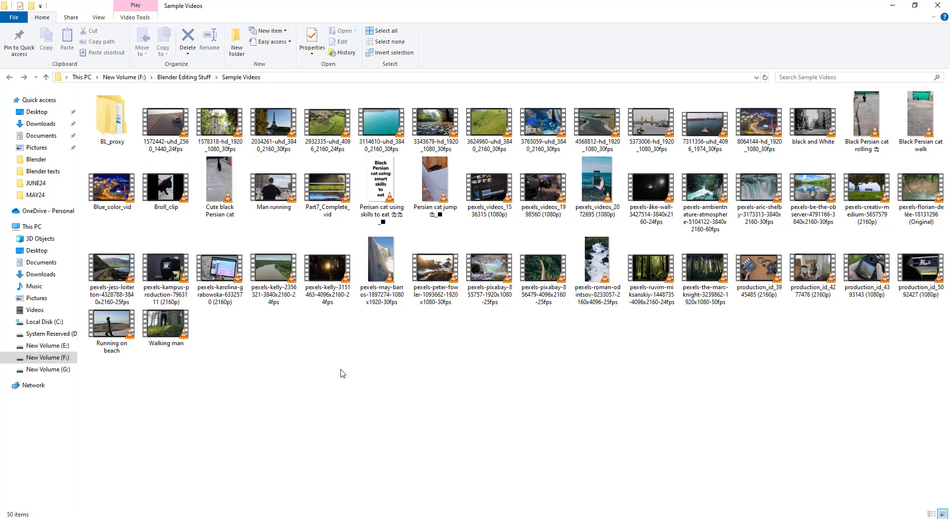
mouse_move(434, 325)
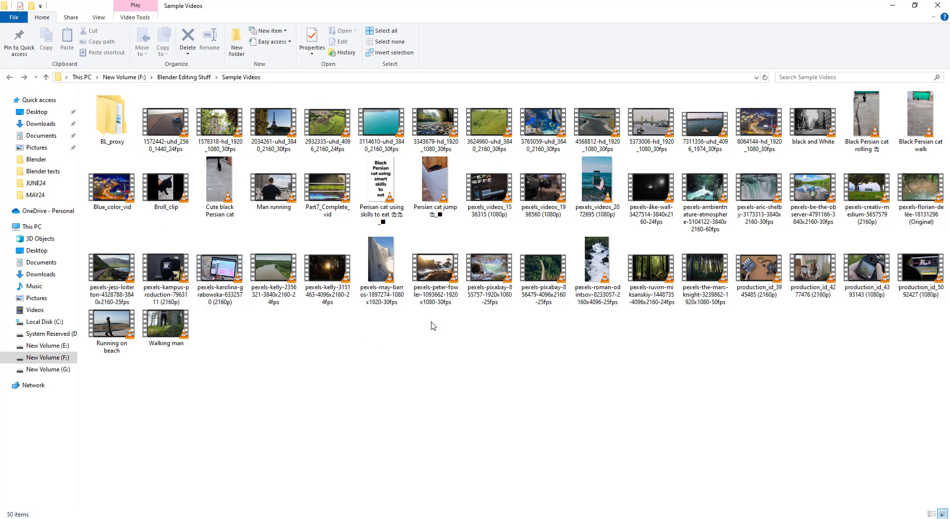
mouse_move(136, 135)
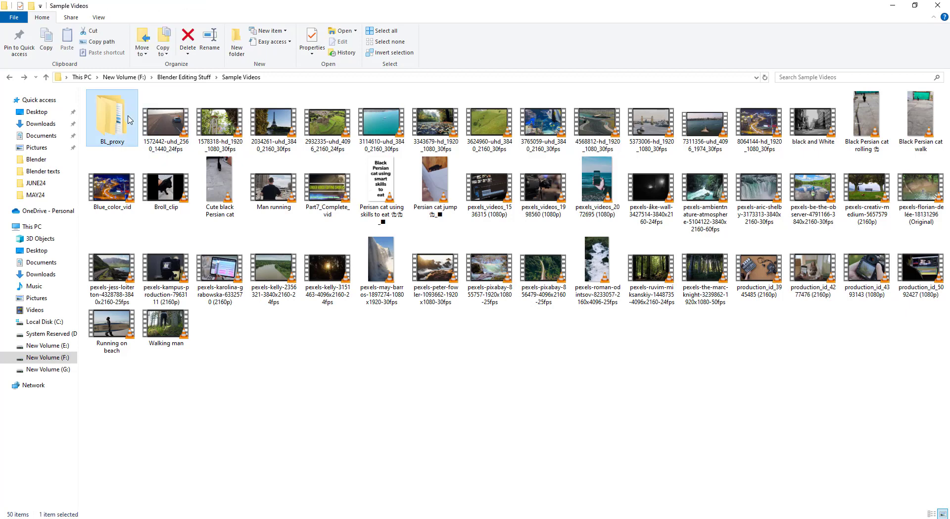
mouse_move(127, 121)
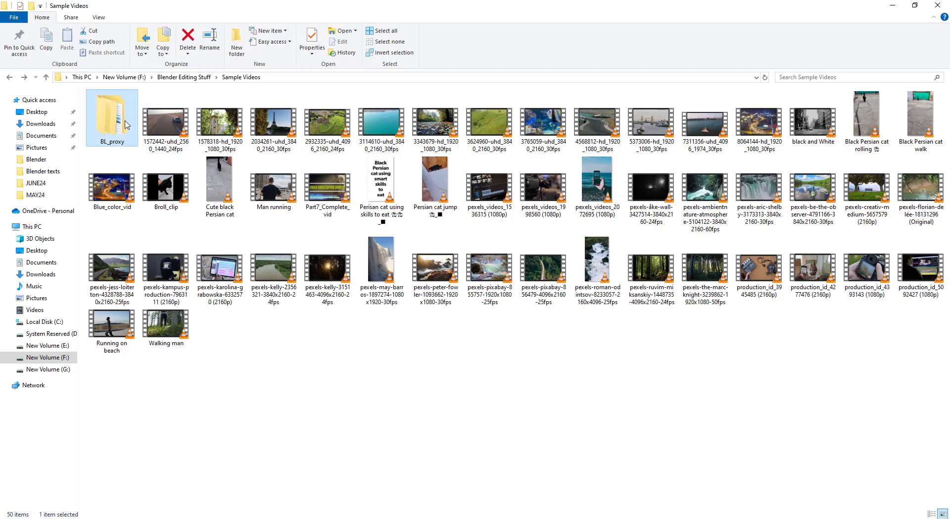
mouse_move(127, 133)
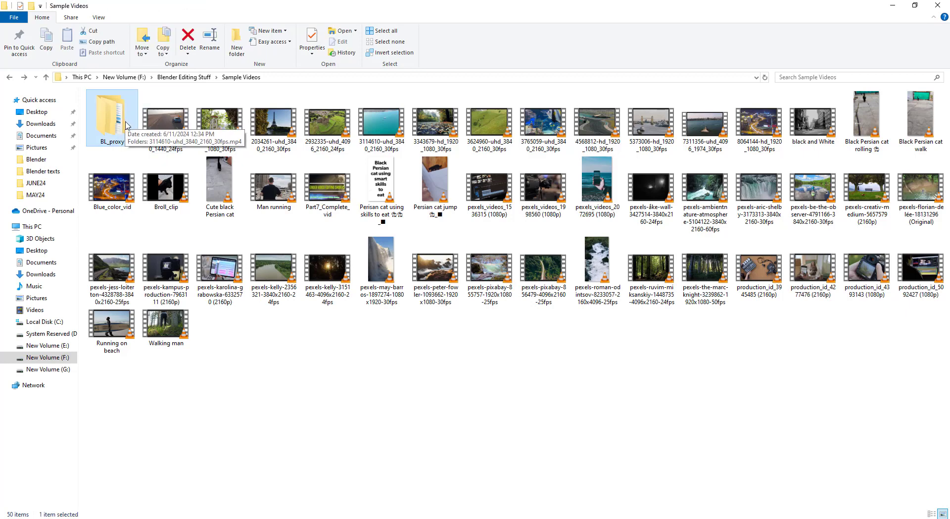
mouse_move(324, 325)
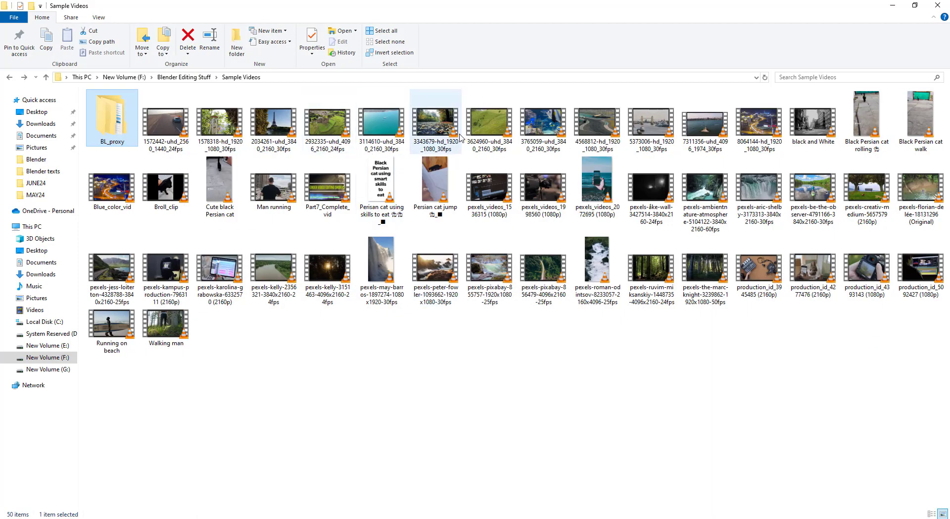
- Bring up the file properties of the 3114610 ocean clip from its context menu
right_click(381, 118)
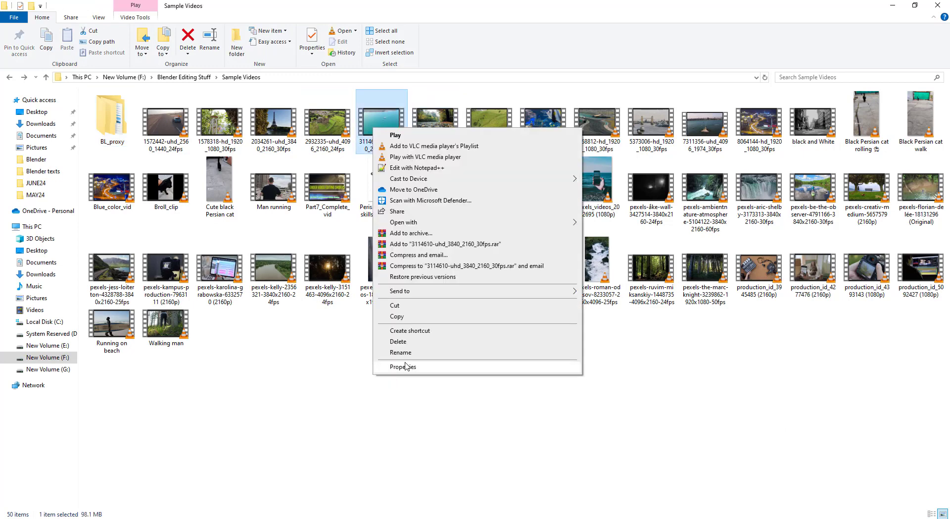
left_click(403, 366)
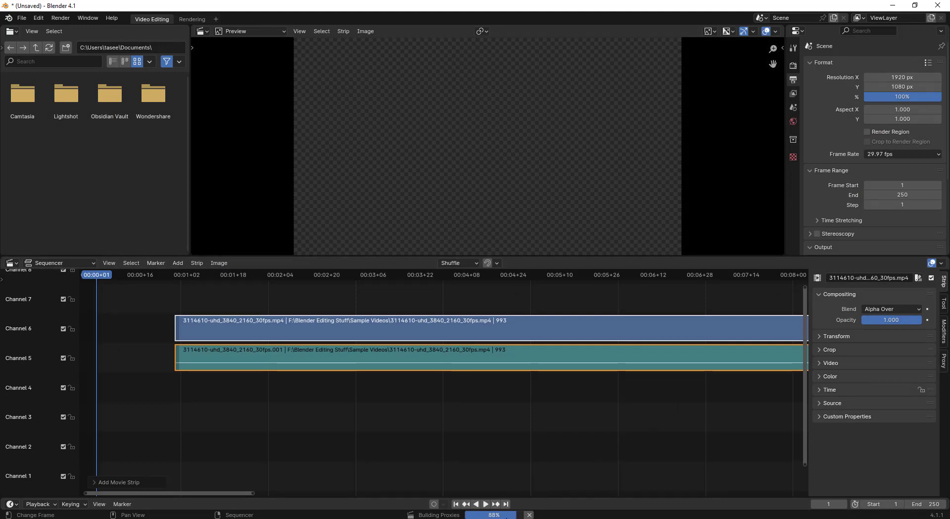
mouse_move(586, 494)
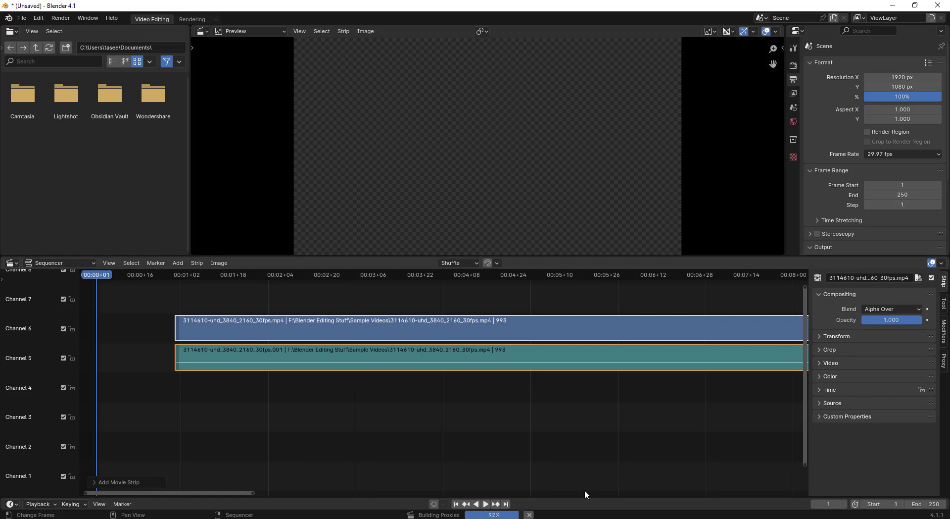
mouse_move(509, 436)
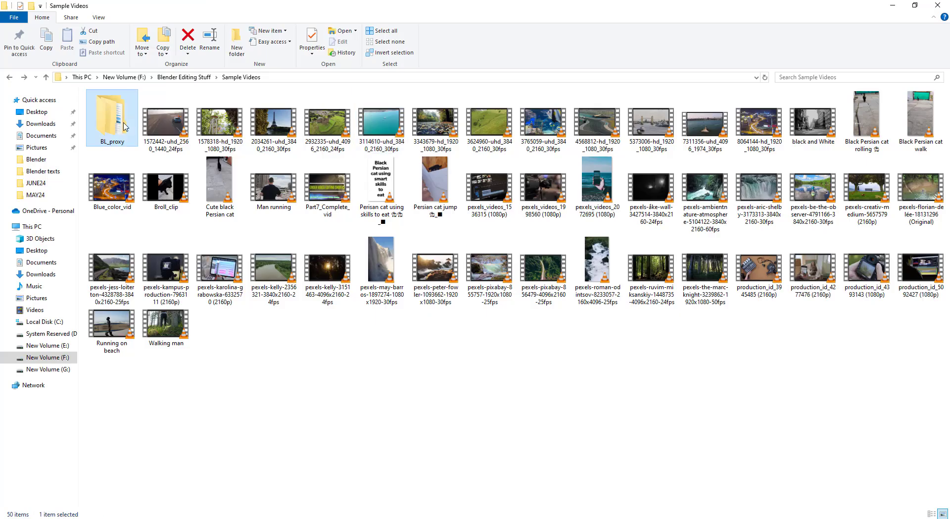
- Look inside the BL_proxy folder, close its properties, and select the 98.1 MB source clip
double_click(111, 117)
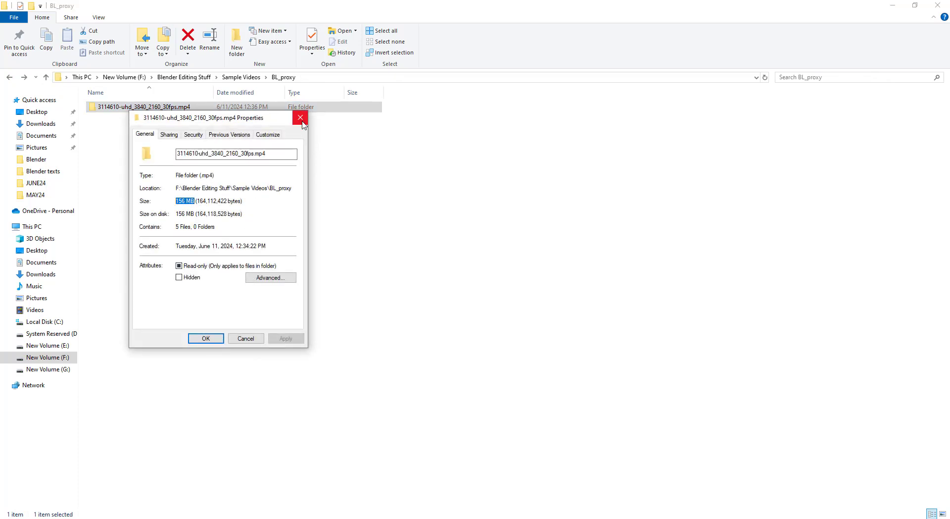
left_click(300, 117)
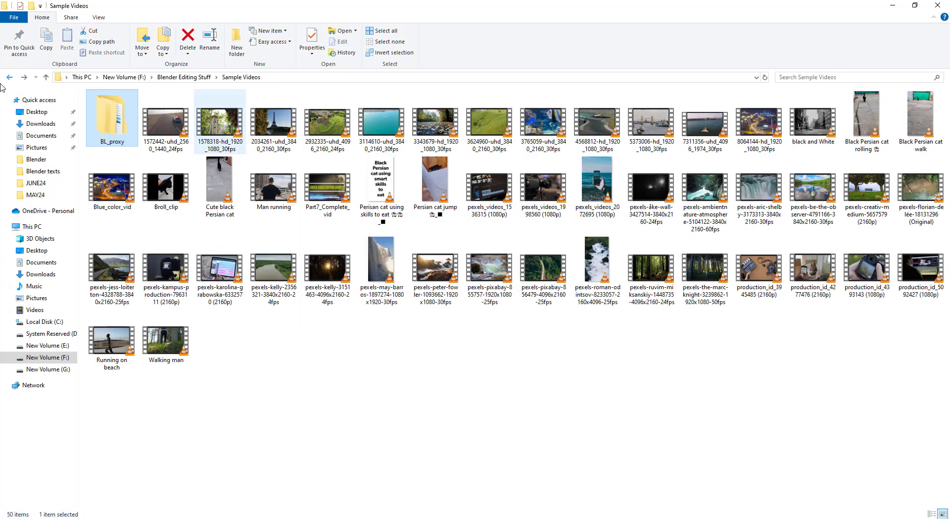
left_click(381, 120)
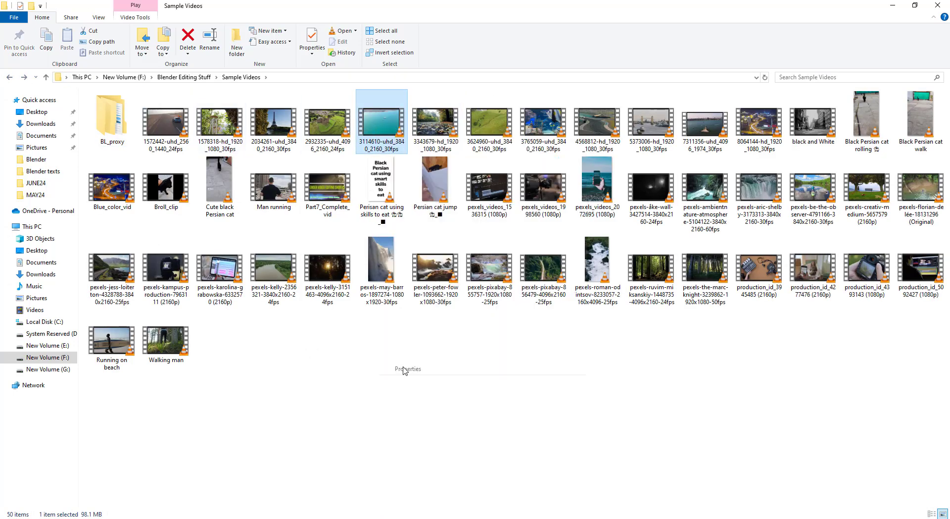
- Review the BL_proxy folder's properties (156 MB, 5 files, 1 folder) and close them
right_click(111, 116)
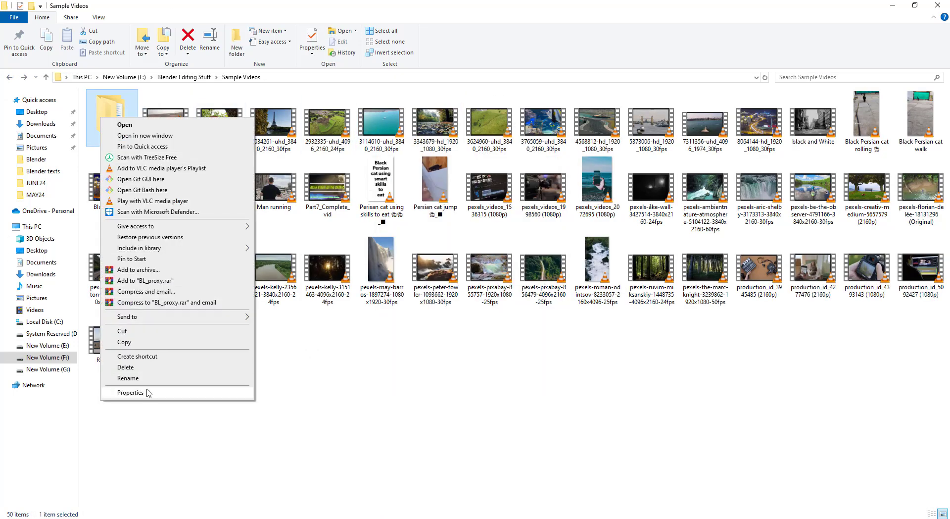
left_click(131, 392)
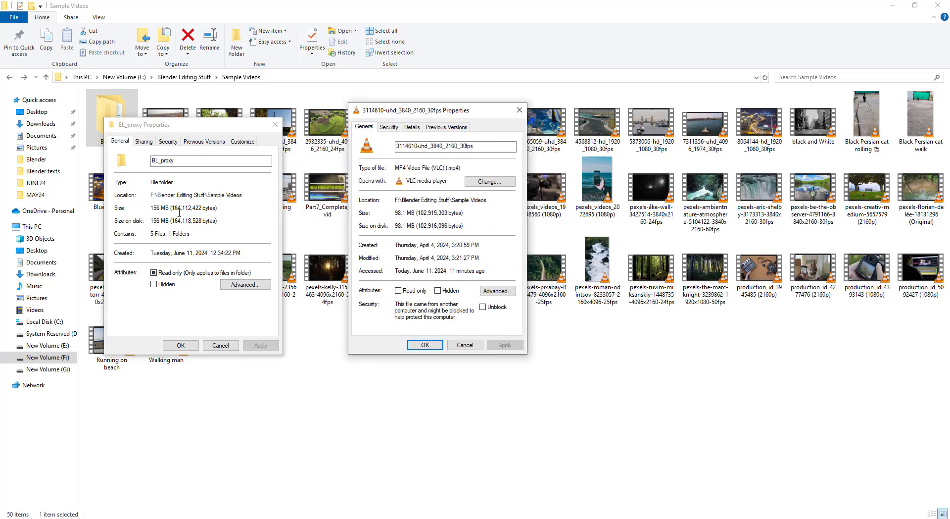
mouse_move(380, 247)
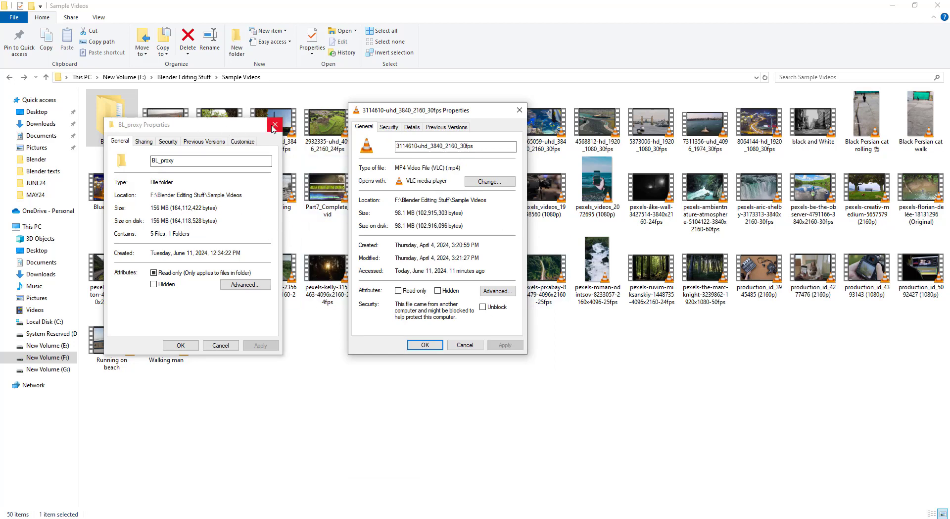
left_click(273, 124)
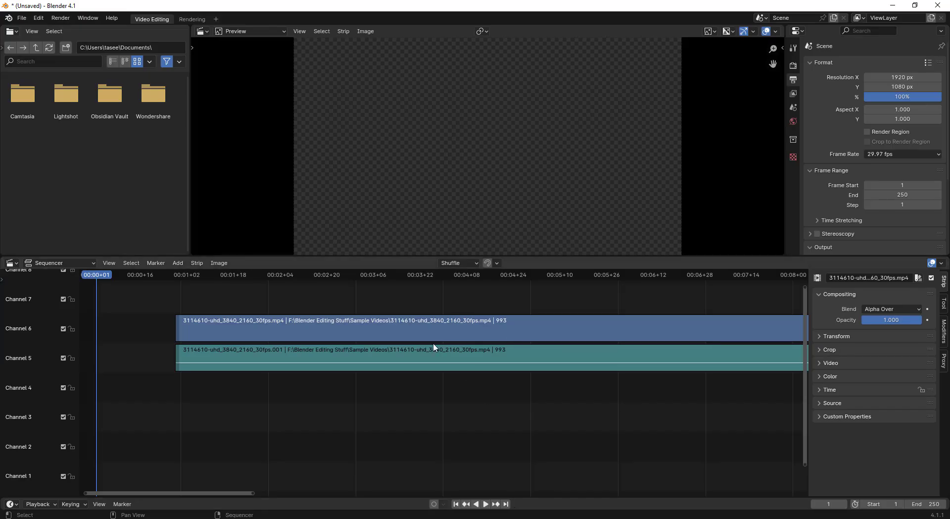
- Select the ocean strip in channel 5 and bring up the Edit menu commands
left_click(412, 362)
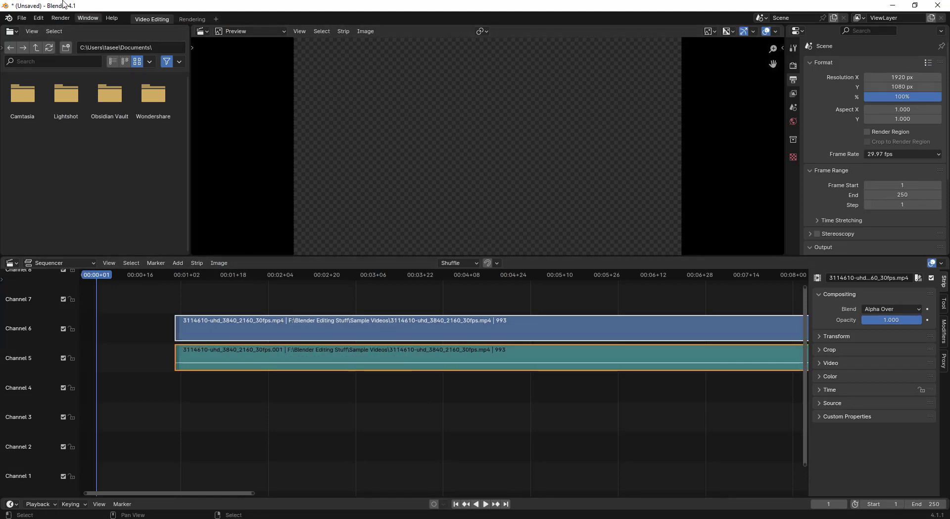
left_click(40, 17)
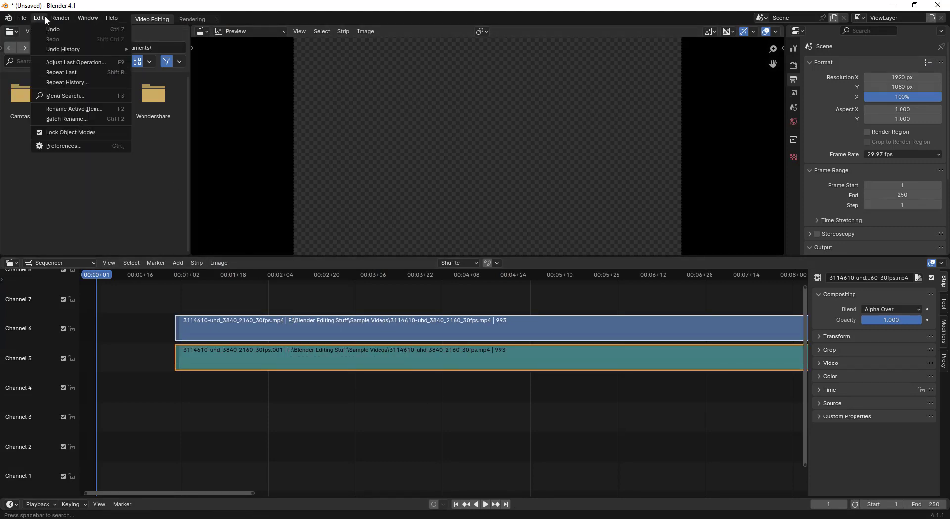
- Reach System preferences maximized and expand the Video Sequencer Proxy Setup choices
left_click(63, 145)
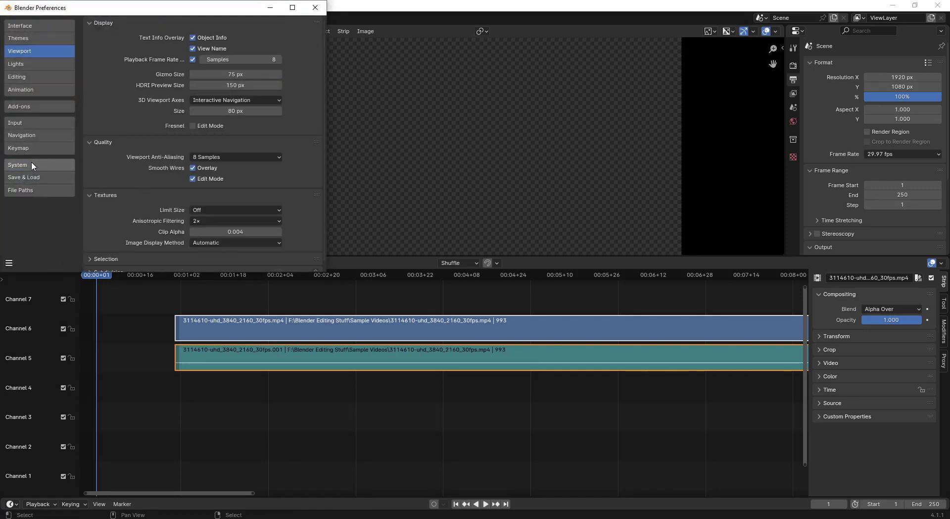
left_click(17, 164)
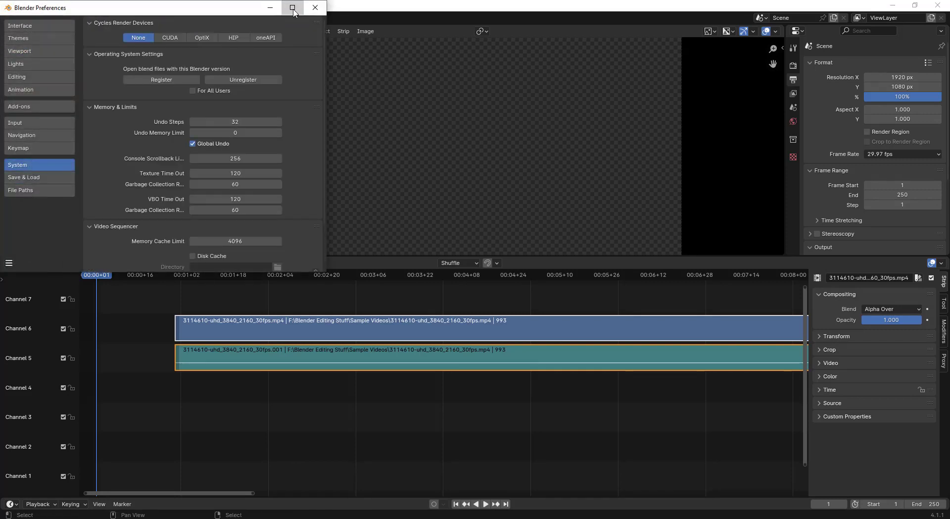
left_click(290, 7)
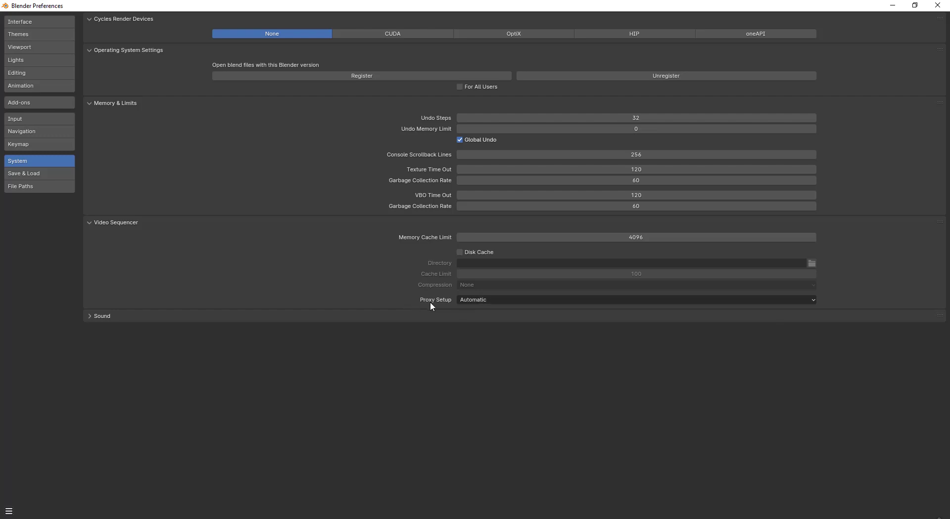
left_click(635, 299)
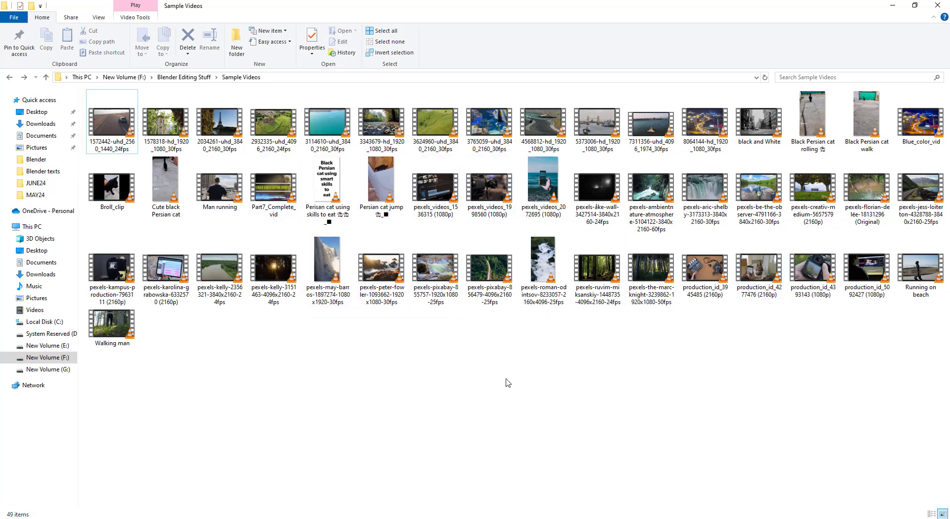
- Clear the selection in Sample Videos after the BL_proxy folder is removed, leaving 49 items
left_click(327, 121)
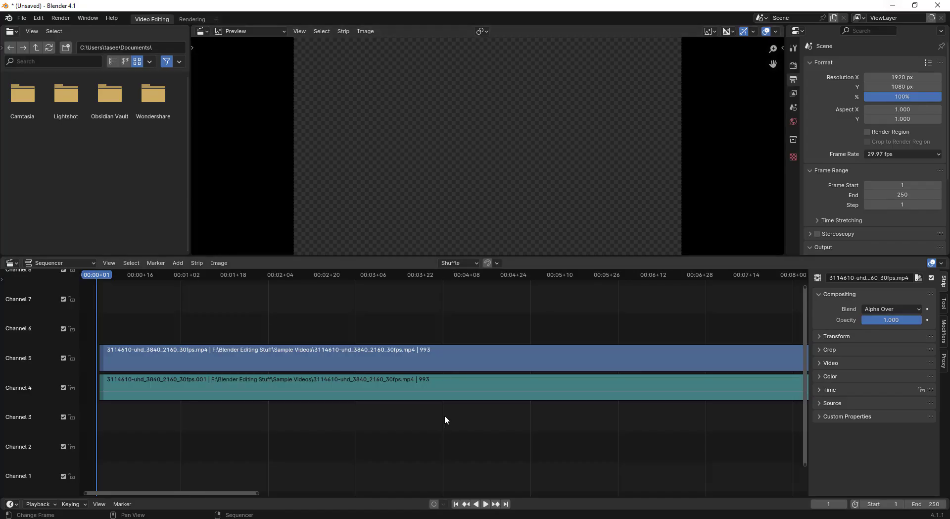
- Play the stacked ocean-clip strips from frame 1 and scrub the ruler to preview the boats footage
left_click(488, 504)
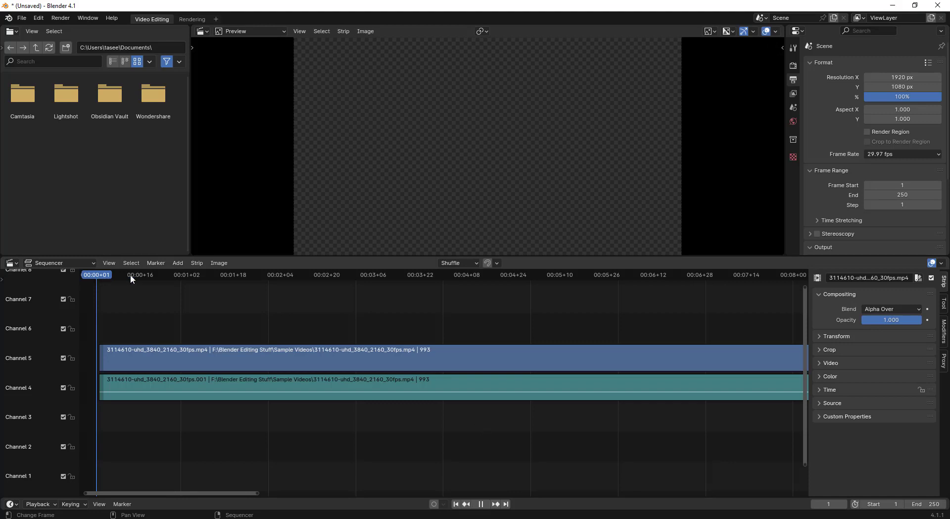
left_click(156, 274)
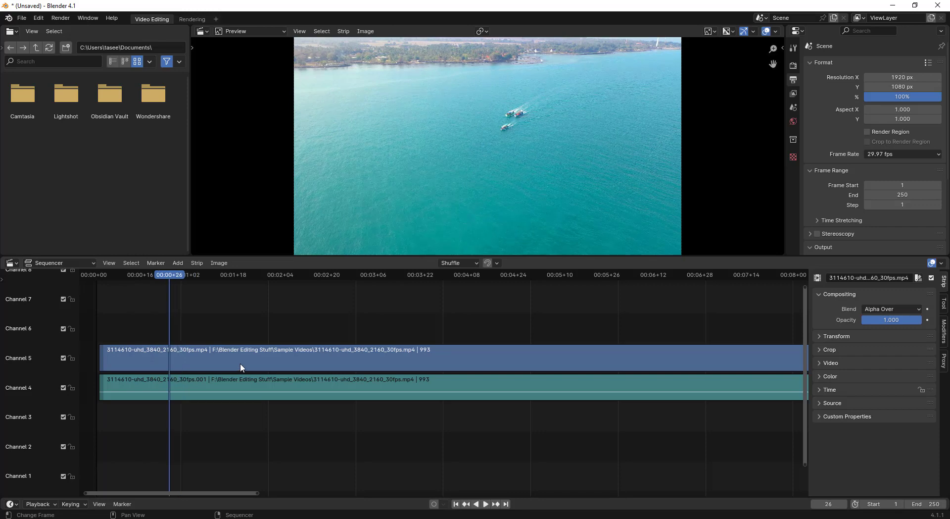
left_click(170, 274)
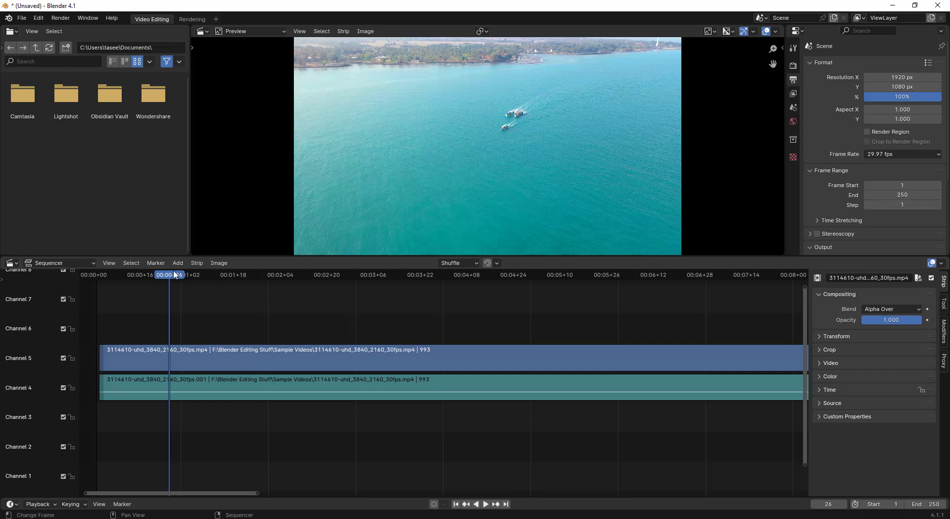
left_click(489, 518)
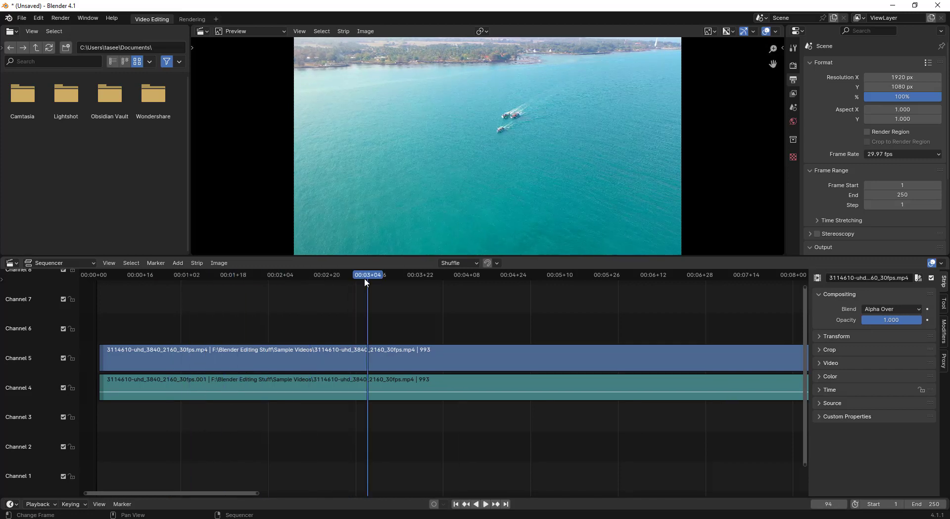
left_click(486, 504)
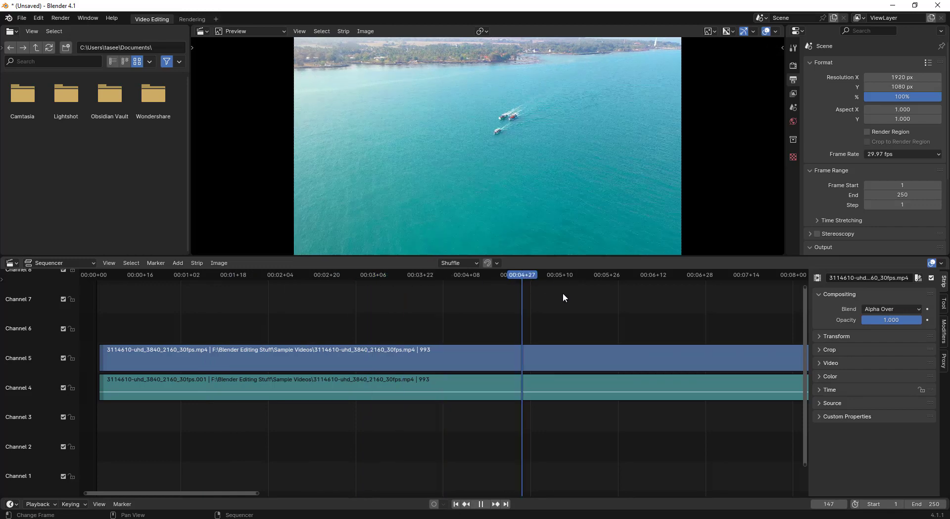
left_click(574, 275)
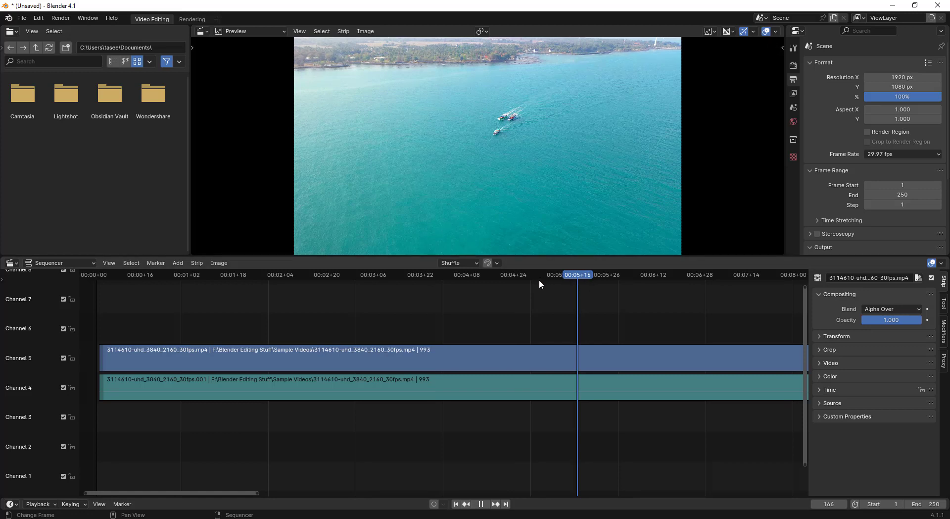
mouse_move(523, 313)
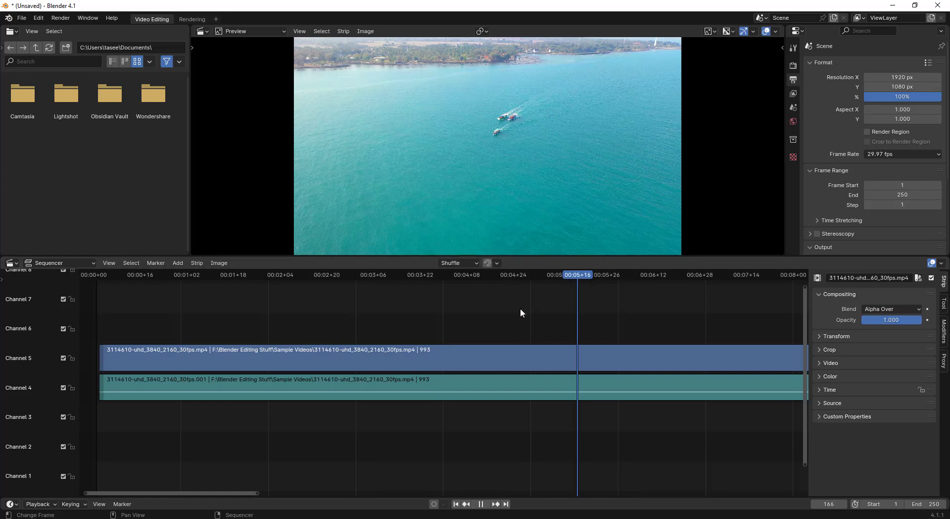